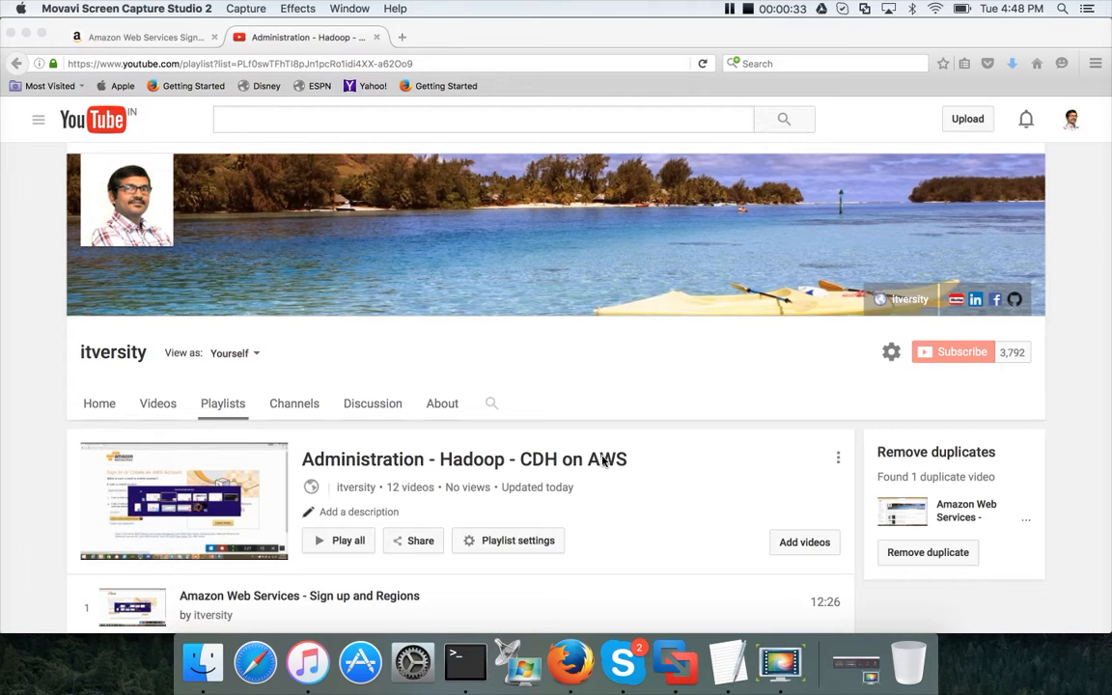
Remove the second Networking video, leaving the playlist with 11 videos
scroll("down", 3)
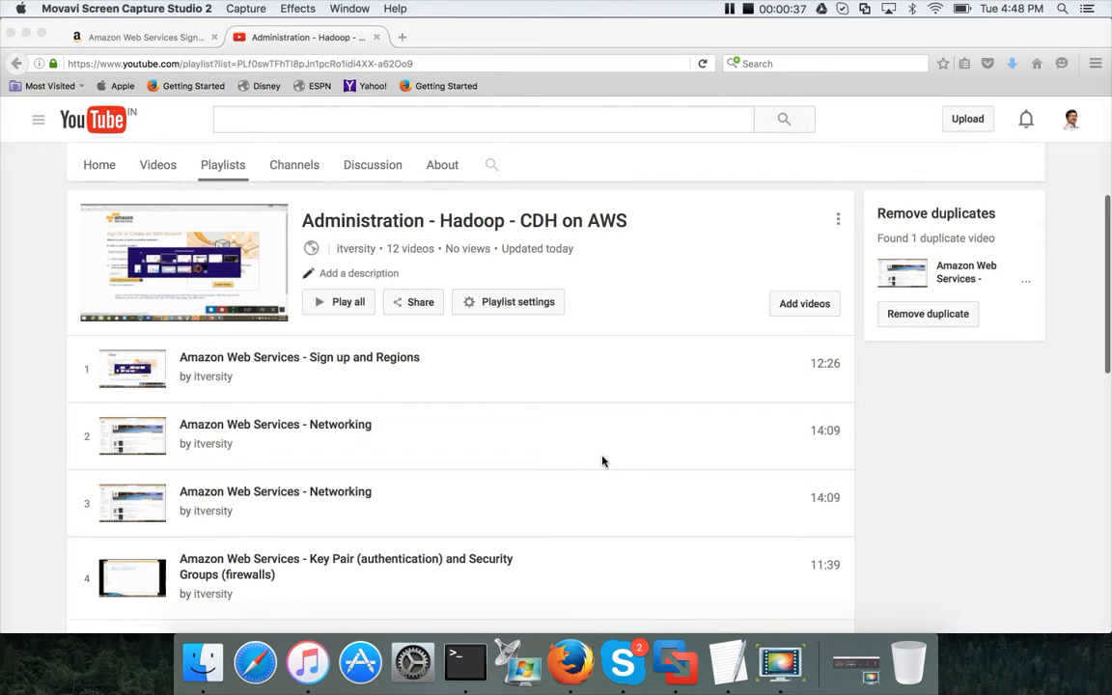
scroll("down", 3)
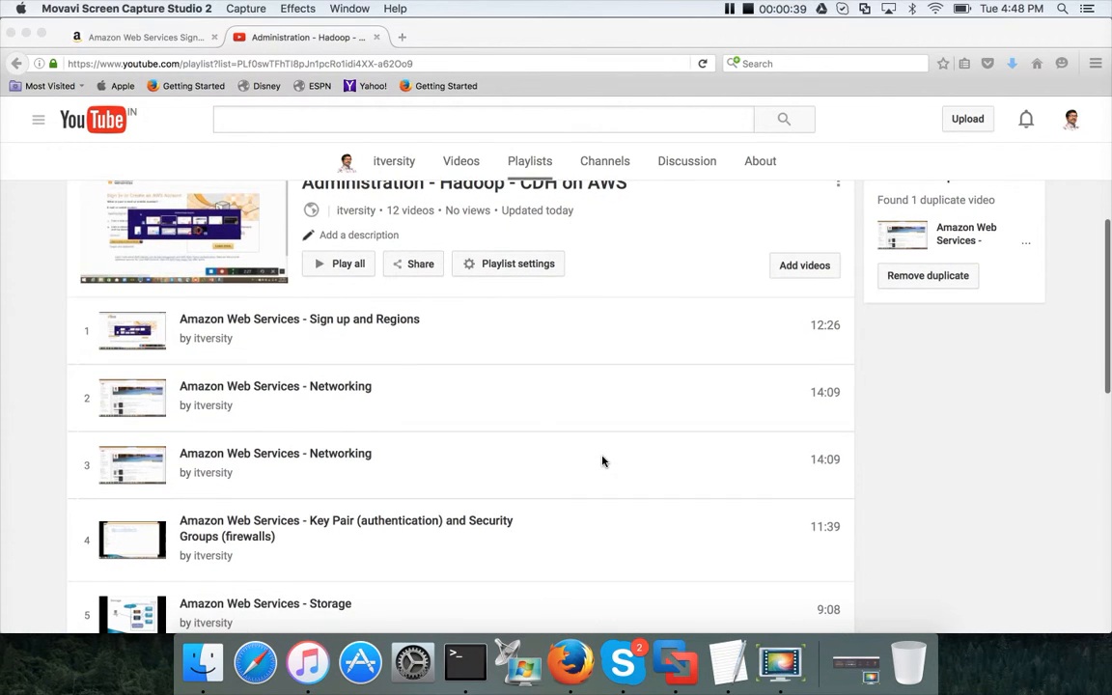
mouse_move(787, 446)
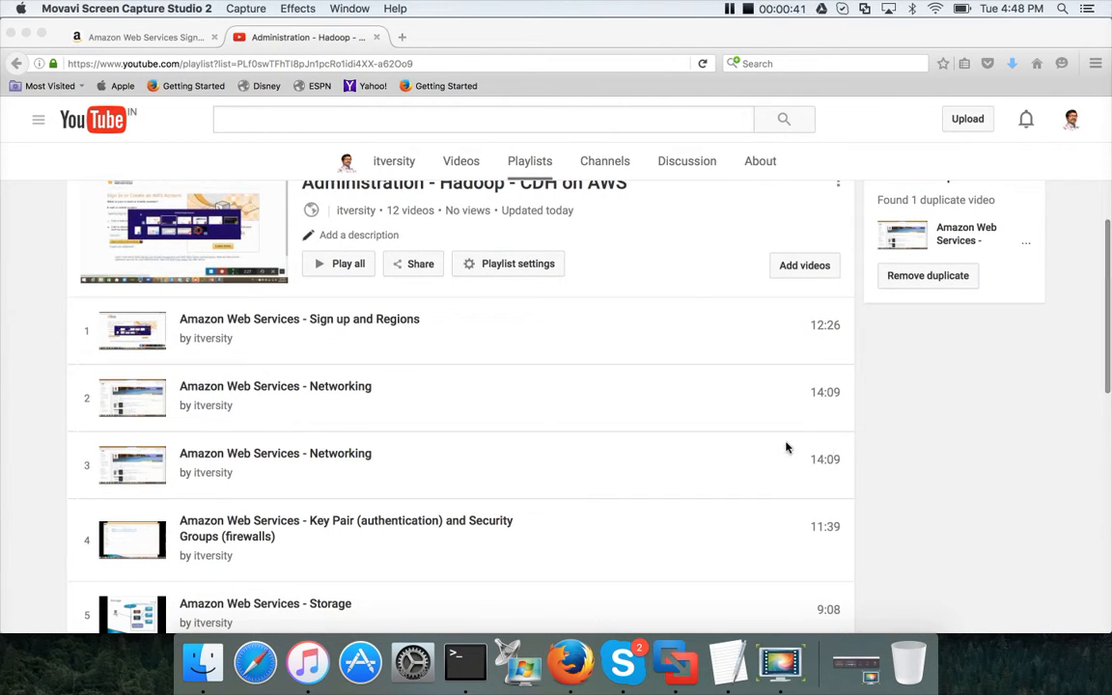
left_click(926, 275)
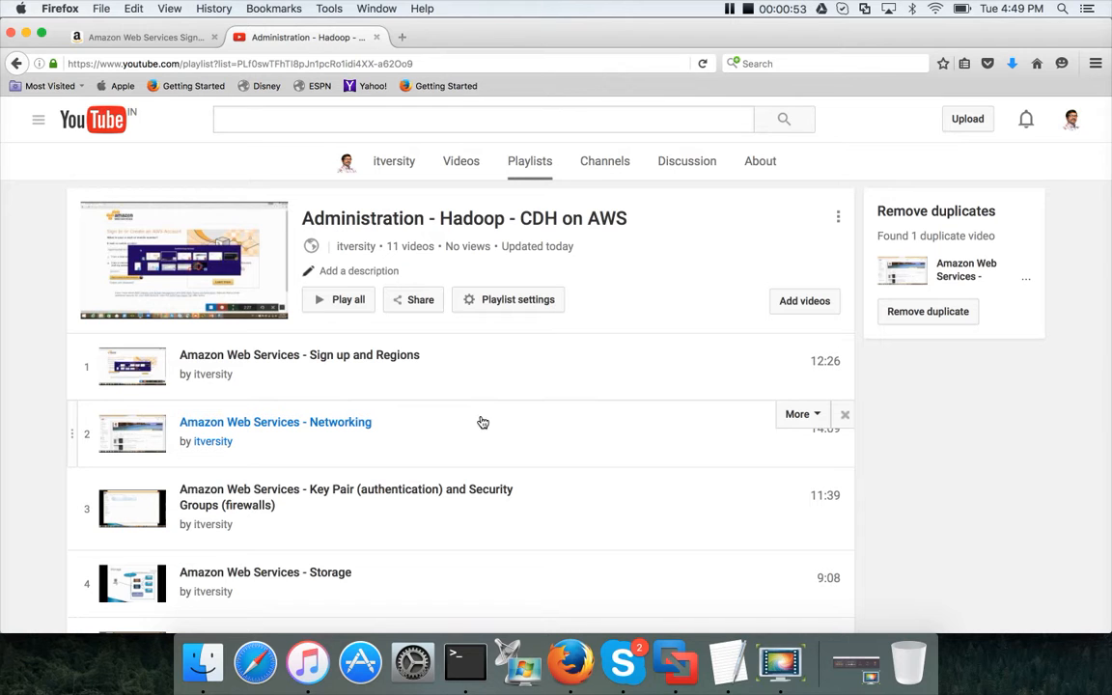
scroll("down", 3)
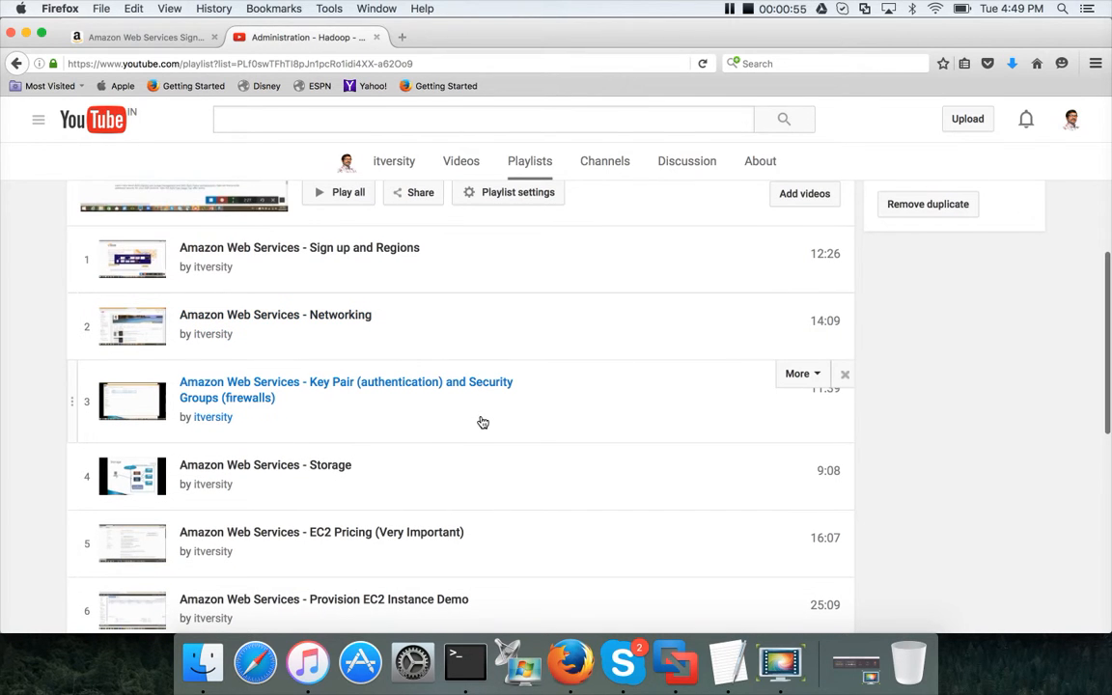
scroll("down", 3)
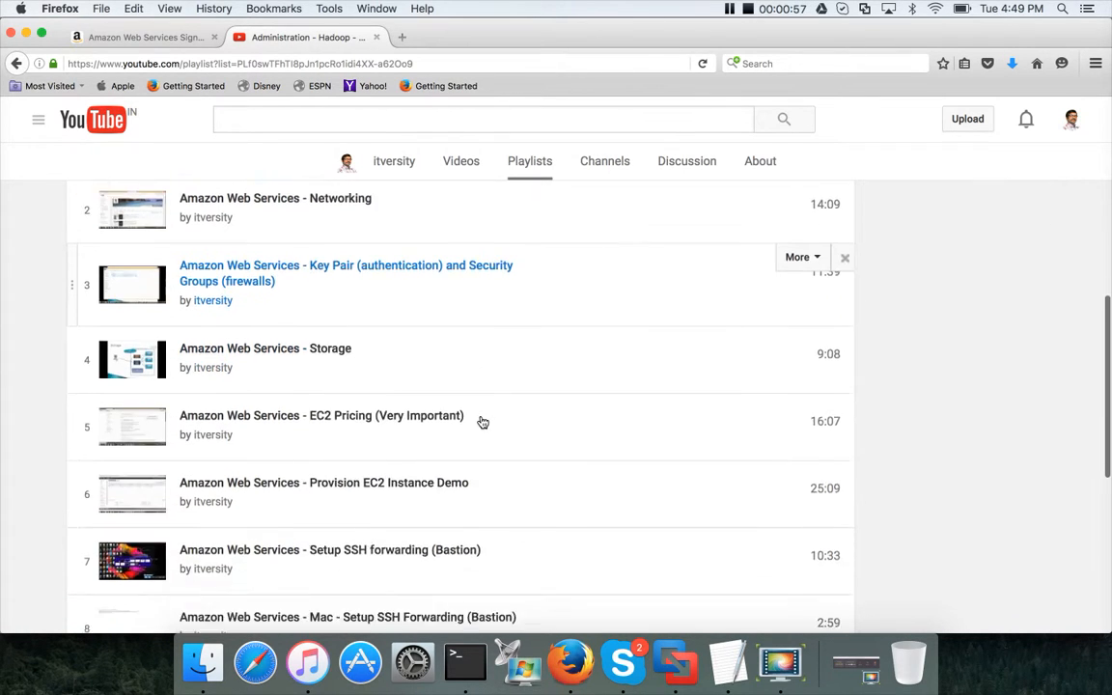
scroll("down", 3)
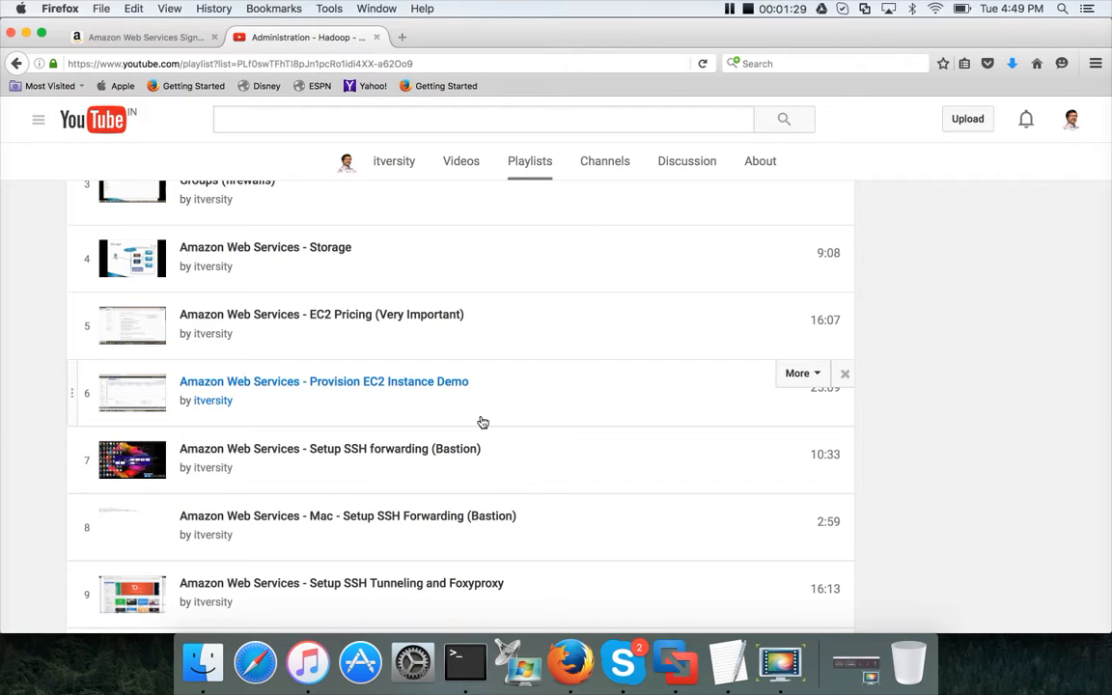
scroll("down", 3)
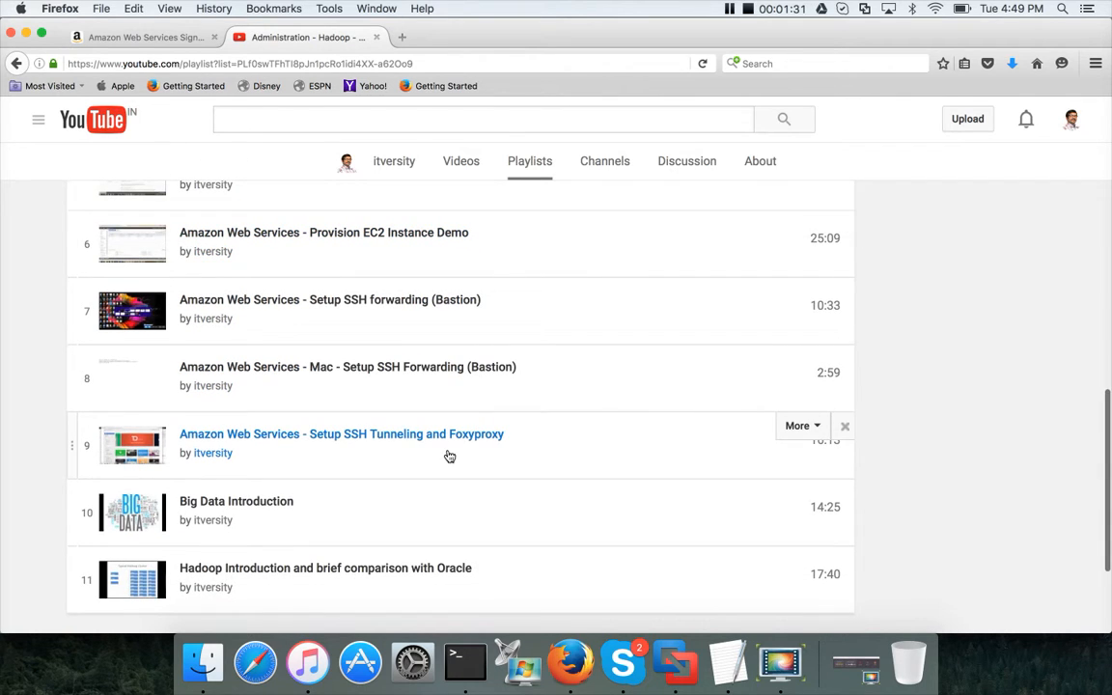